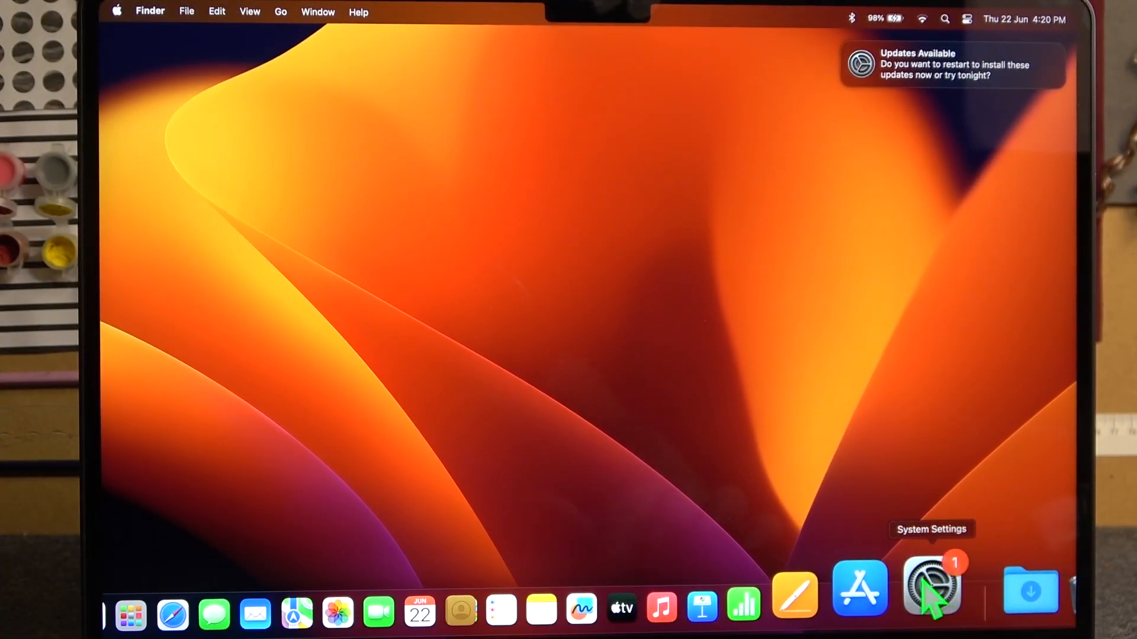
- Open Touch ID & Password, choose Add Fingerprint, and unlock it with the login password
{"action": "left_click", "coordinate": [930, 587]}
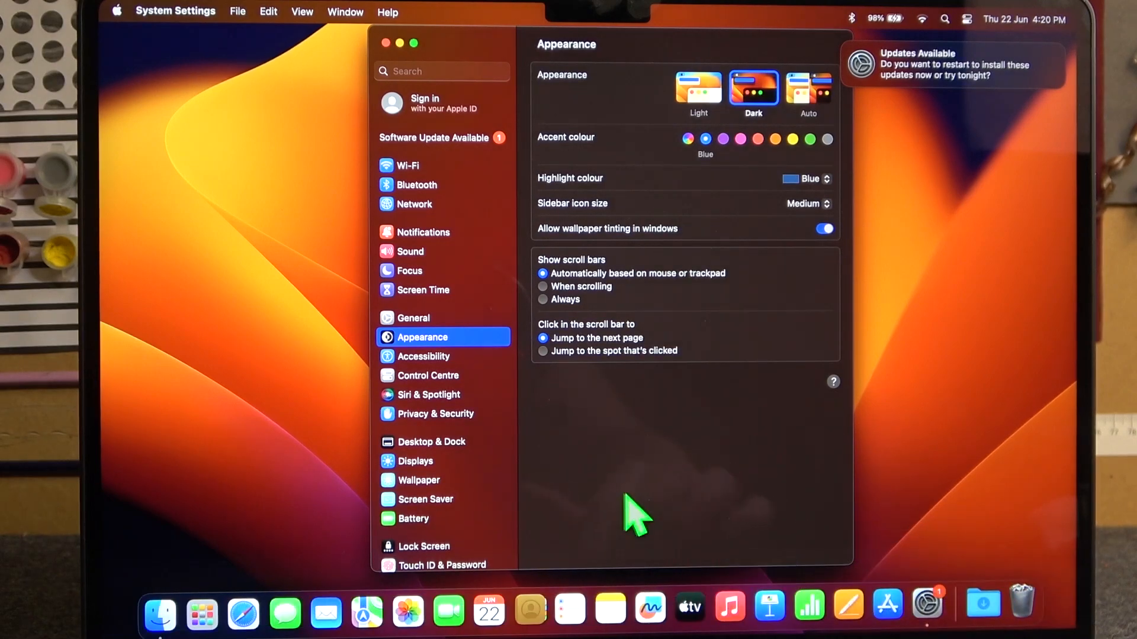
{"action": "mouse_move", "coordinate": [420, 572]}
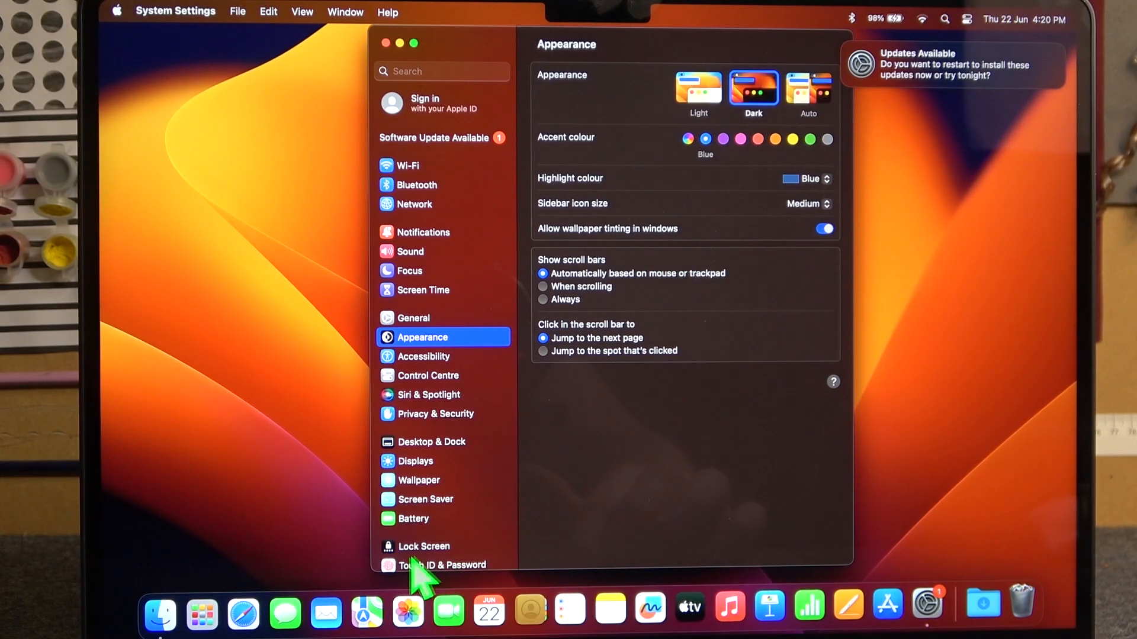
{"action": "left_click", "coordinate": [440, 565]}
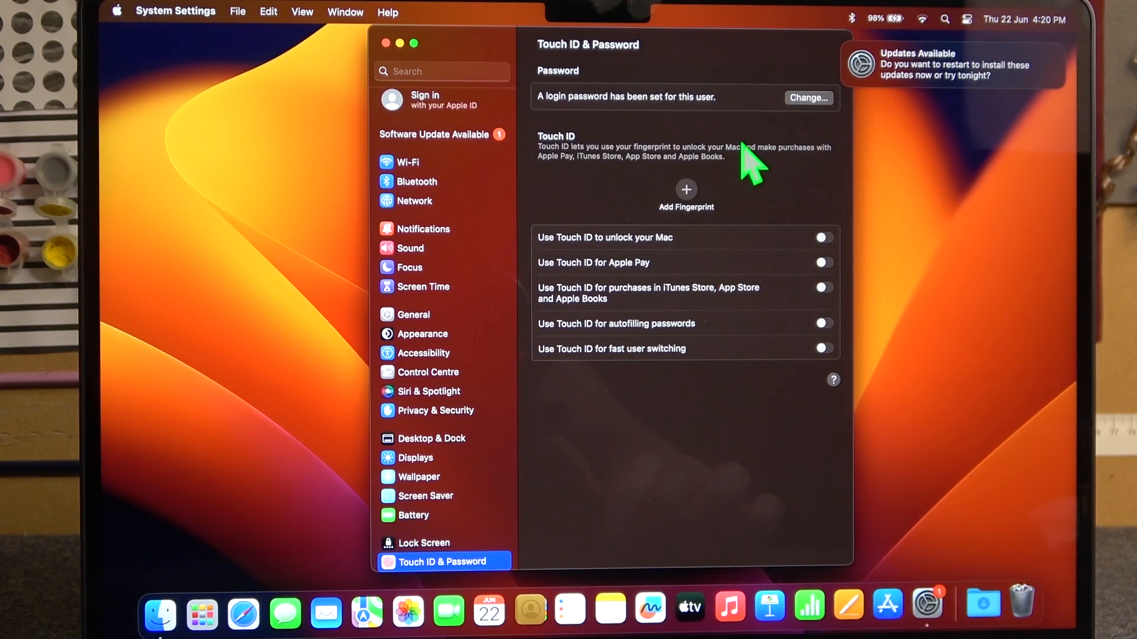
{"action": "mouse_move", "coordinate": [688, 221]}
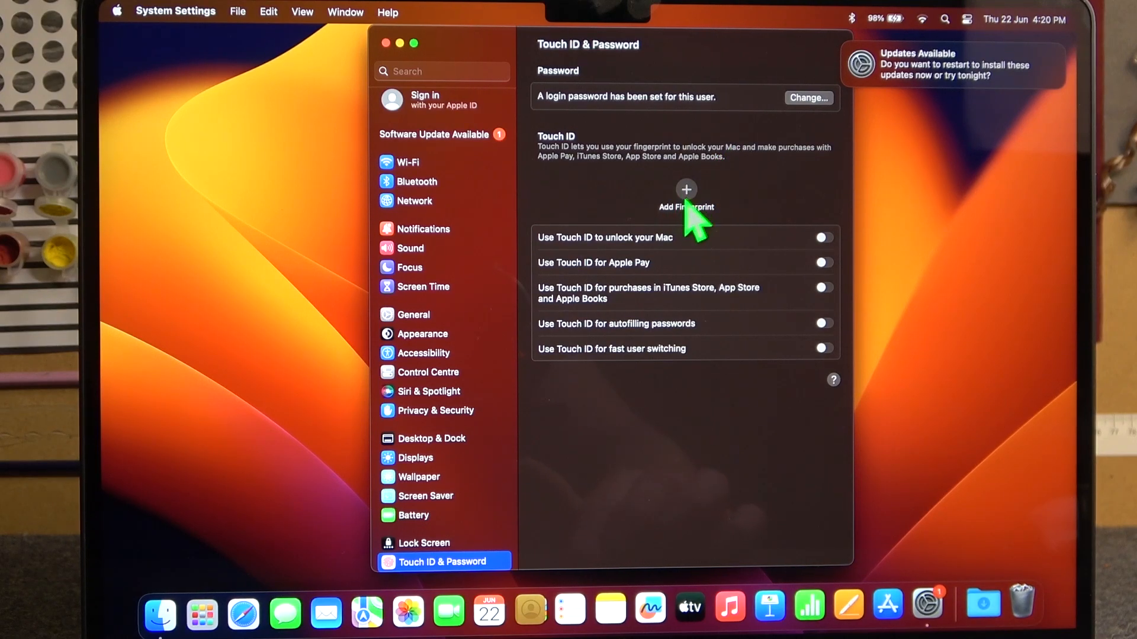
{"action": "left_click", "coordinate": [685, 190]}
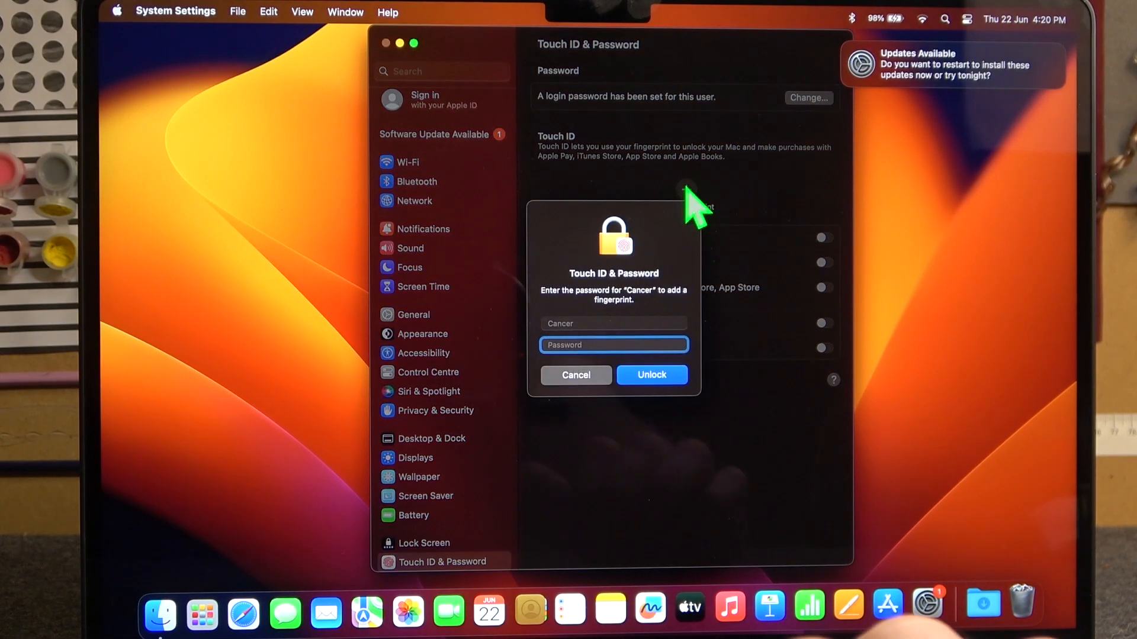
{"action": "type", "text": "••"}
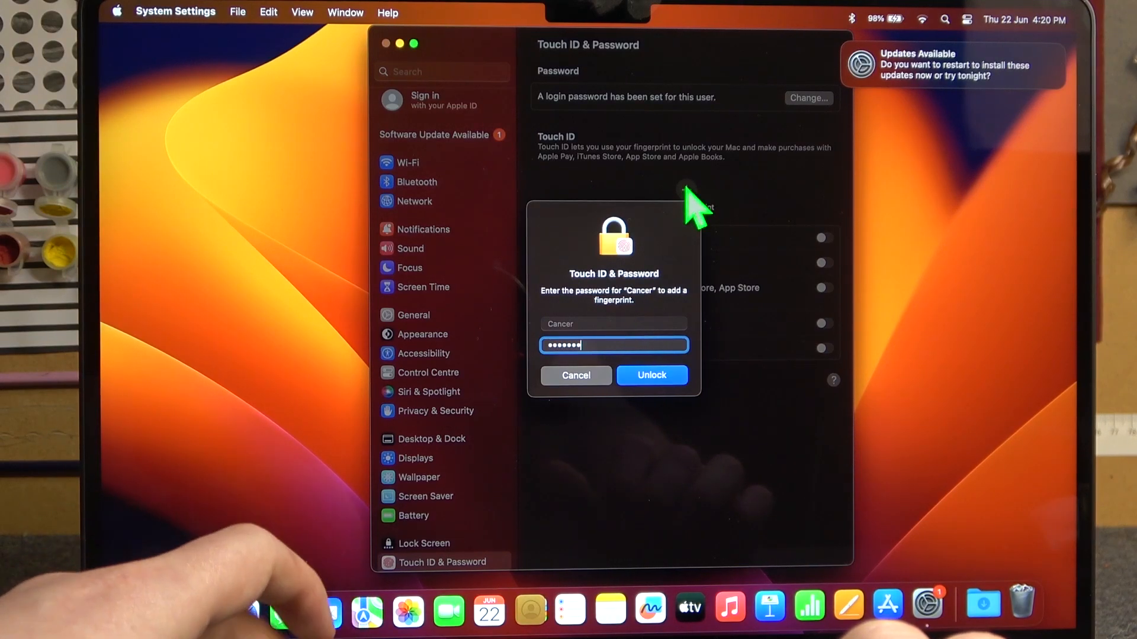
{"action": "left_click", "coordinate": [650, 374]}
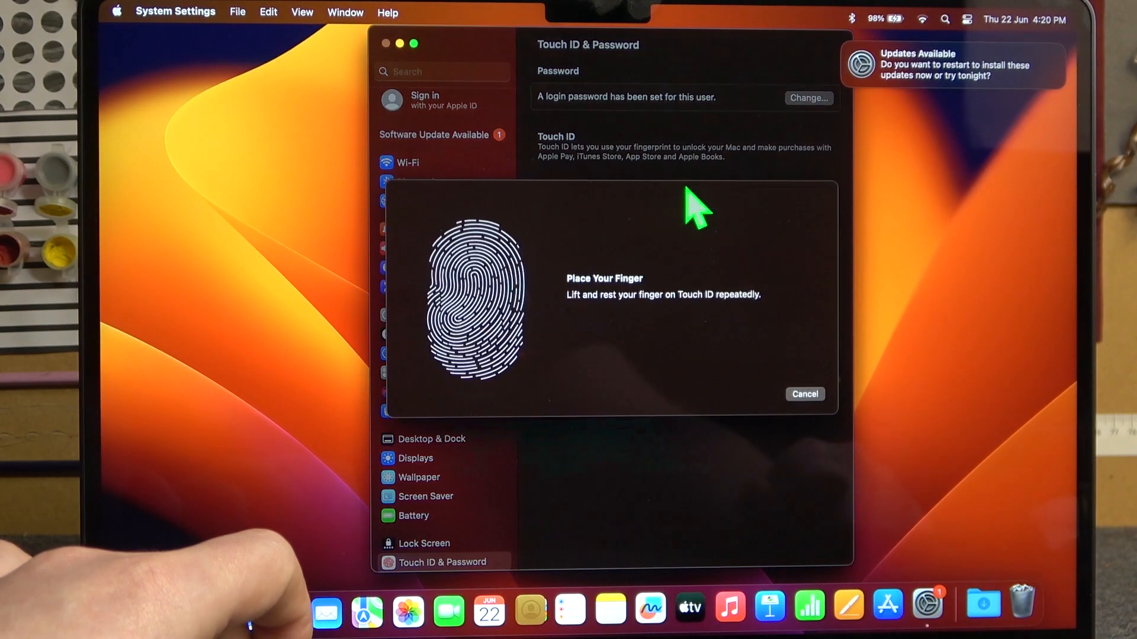